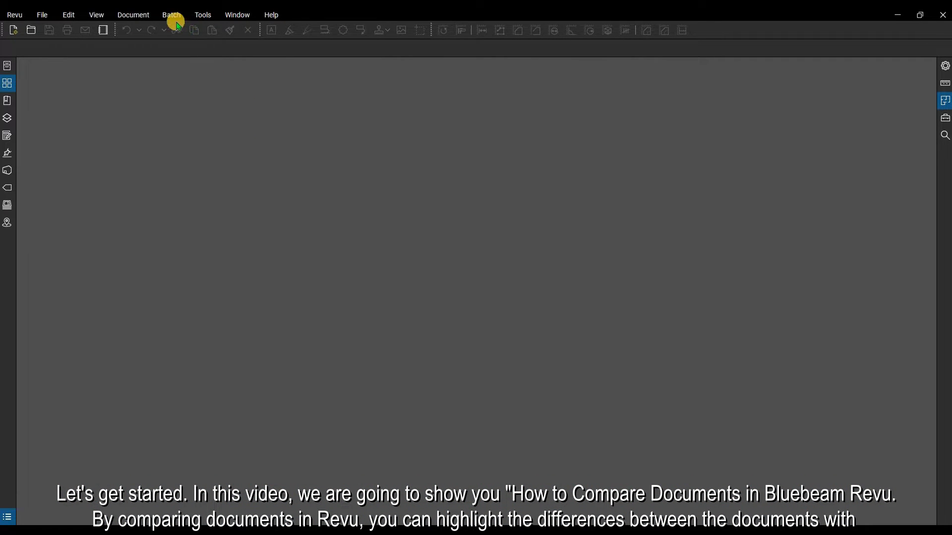
Show the Document menu that lists the Compare Documents command
left_click(133, 15)
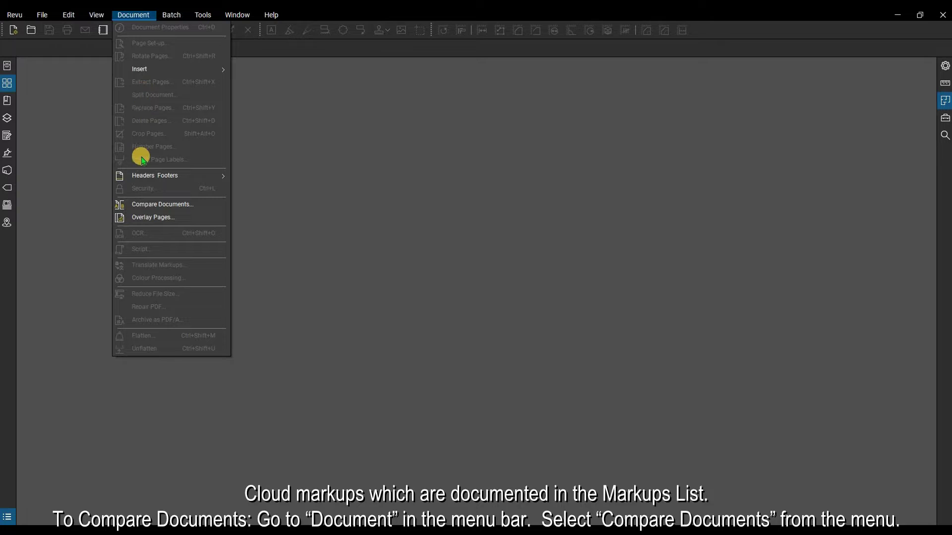
mouse_move(146, 204)
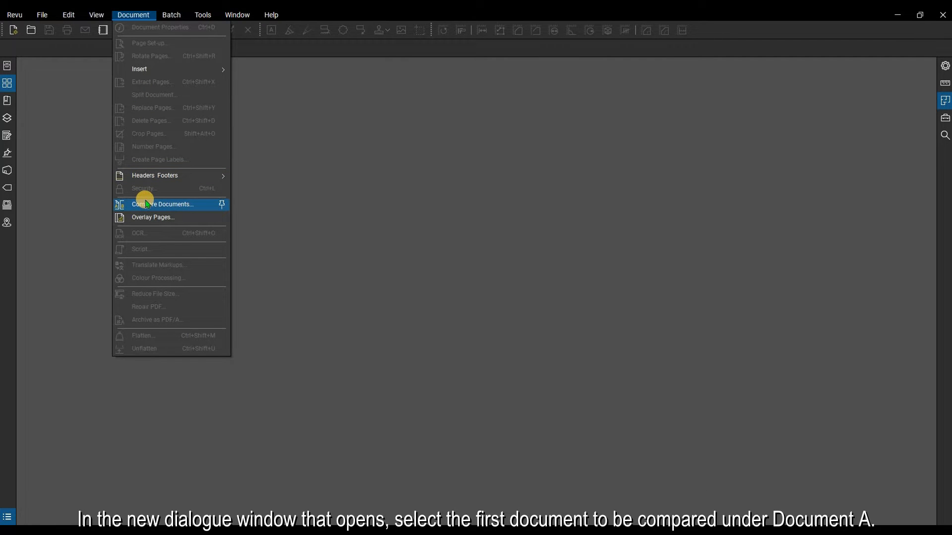
Load A2.2.1 - LEVEL 02 FLOOR PLAN_Rev1 from the Rev1 folder as Document A in Compare Documents
left_click(163, 205)
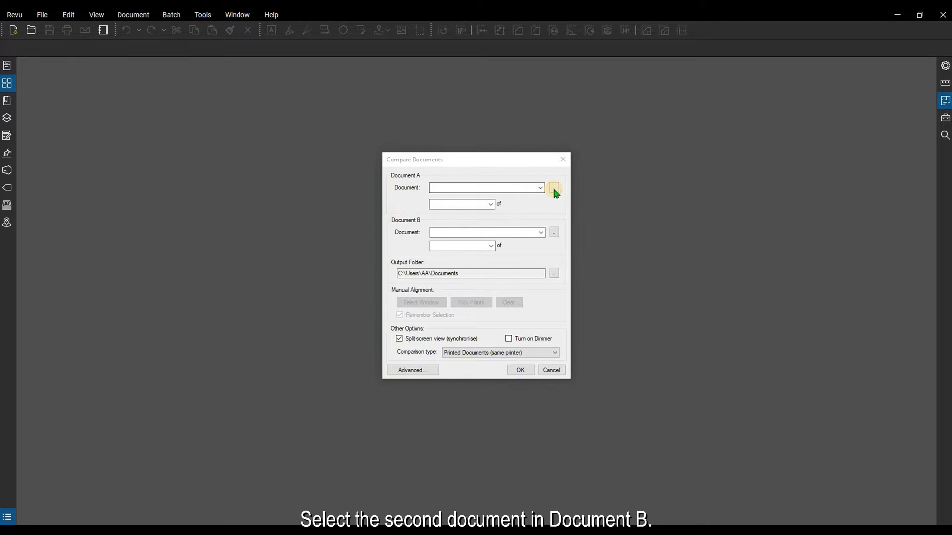
left_click(554, 188)
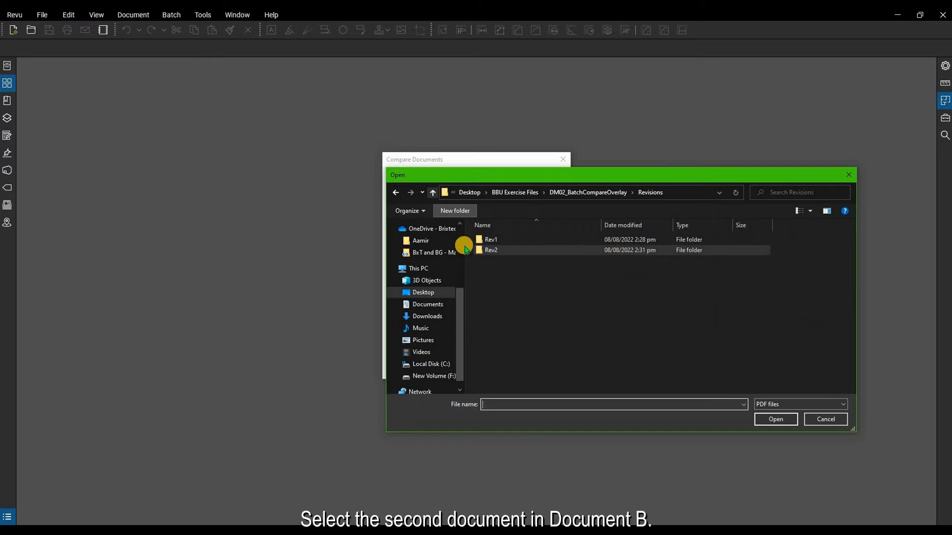
left_click(490, 240)
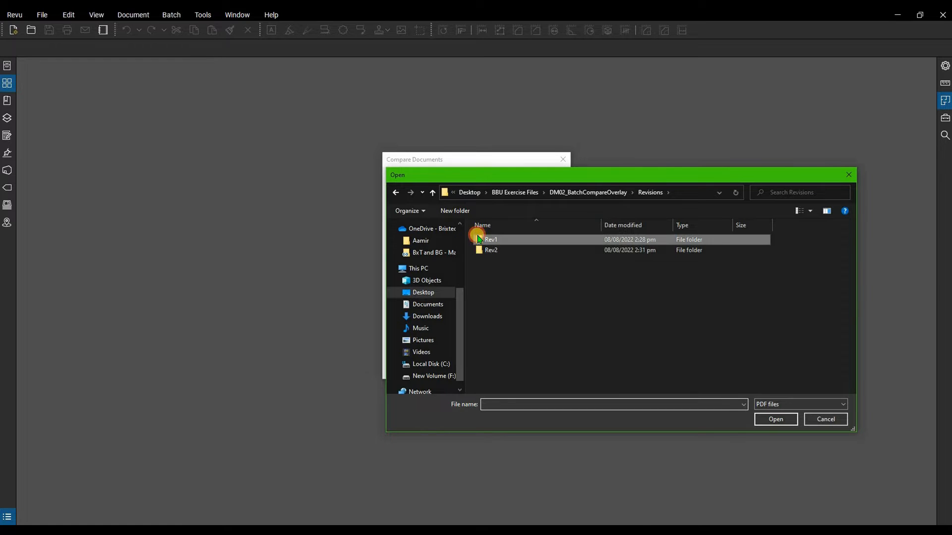
double_click(491, 240)
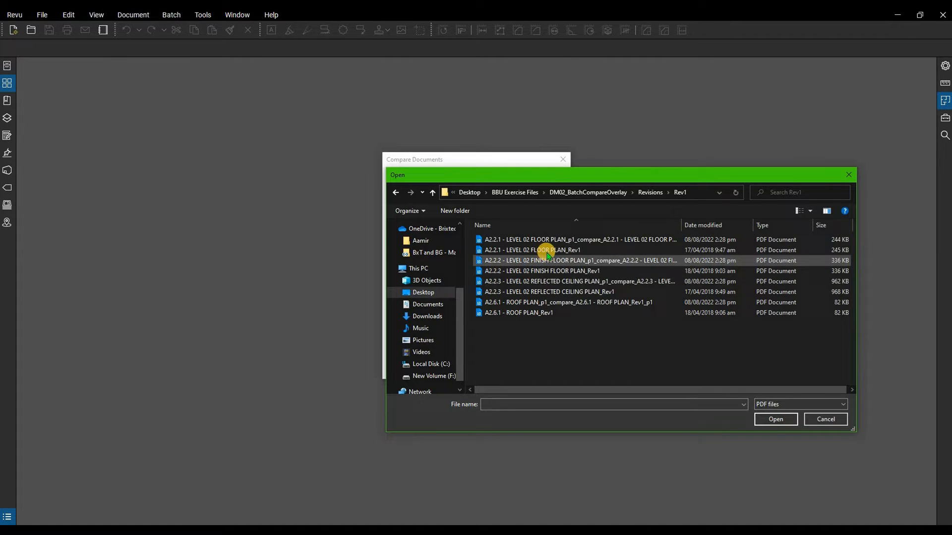
left_click(547, 250)
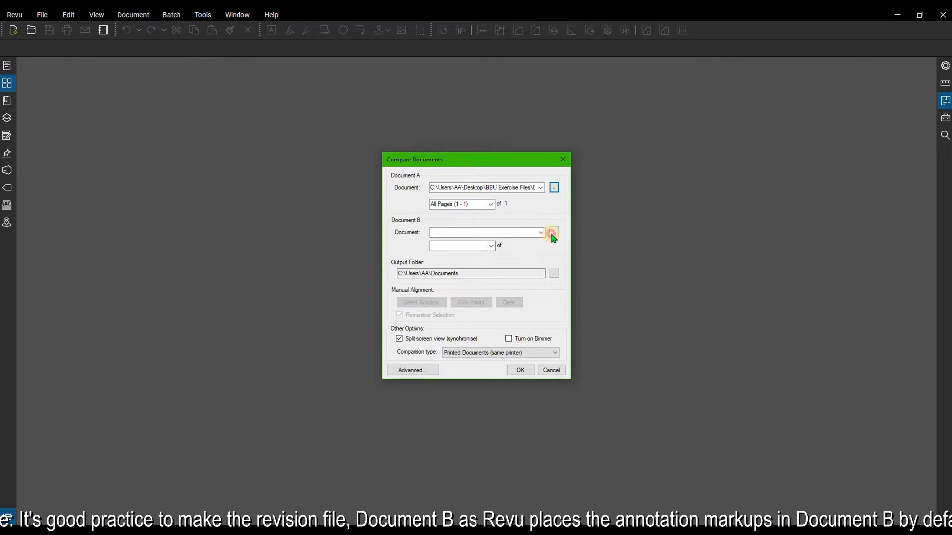
Load A2.2.1 - LEVEL 02 FLOOR PLAN_Rev2 from the Rev2 folder as Document B
left_click(553, 232)
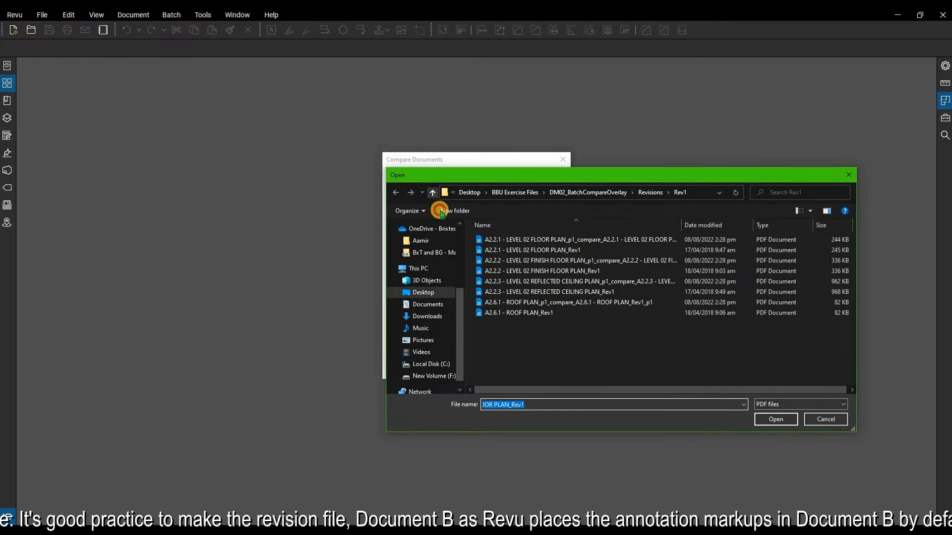
left_click(432, 192)
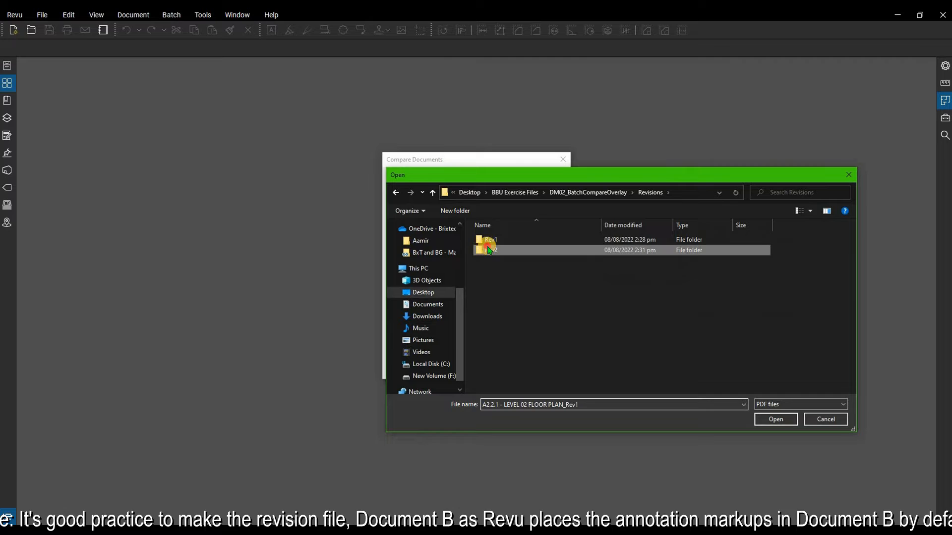
double_click(488, 250)
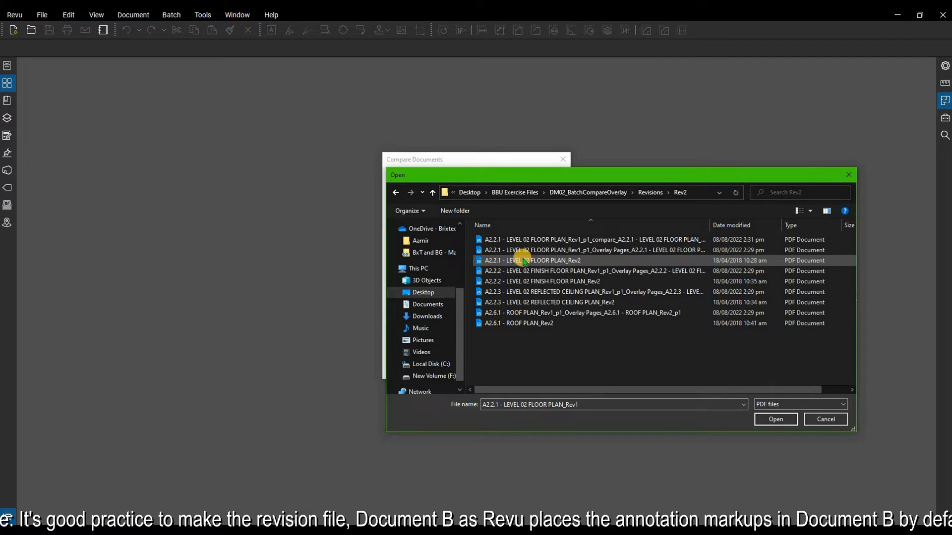
double_click(523, 261)
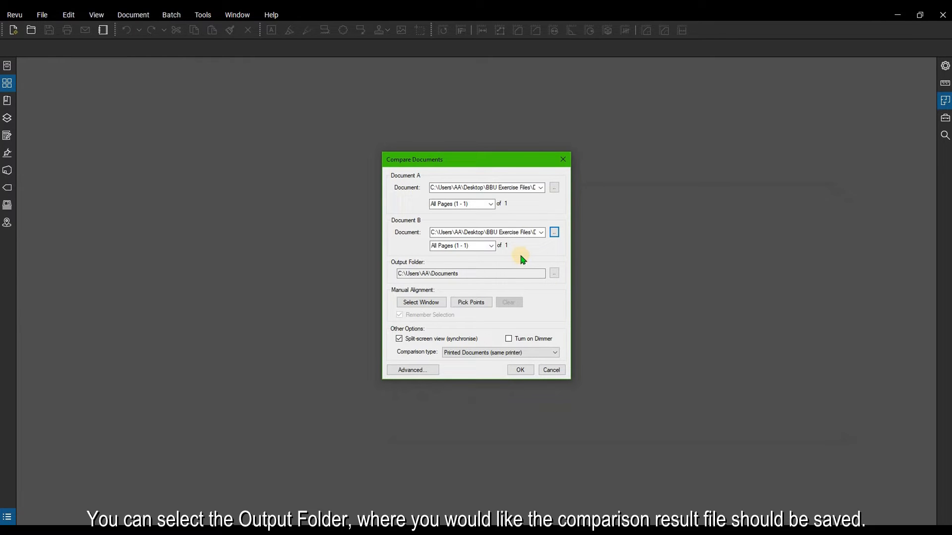
mouse_move(469, 259)
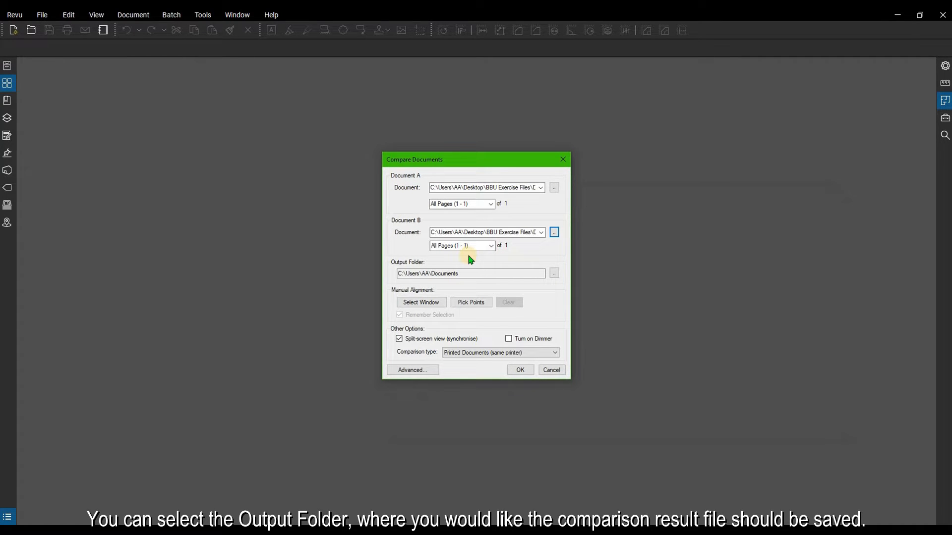
mouse_move(423, 263)
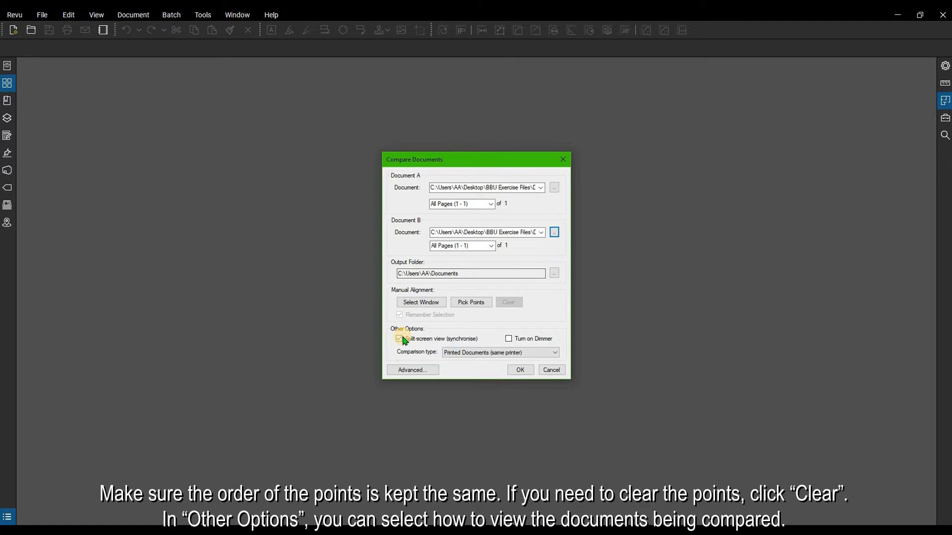
Keep synchronised split-screen viewing on and run the Rev1 vs Rev2 comparison
left_click(400, 339)
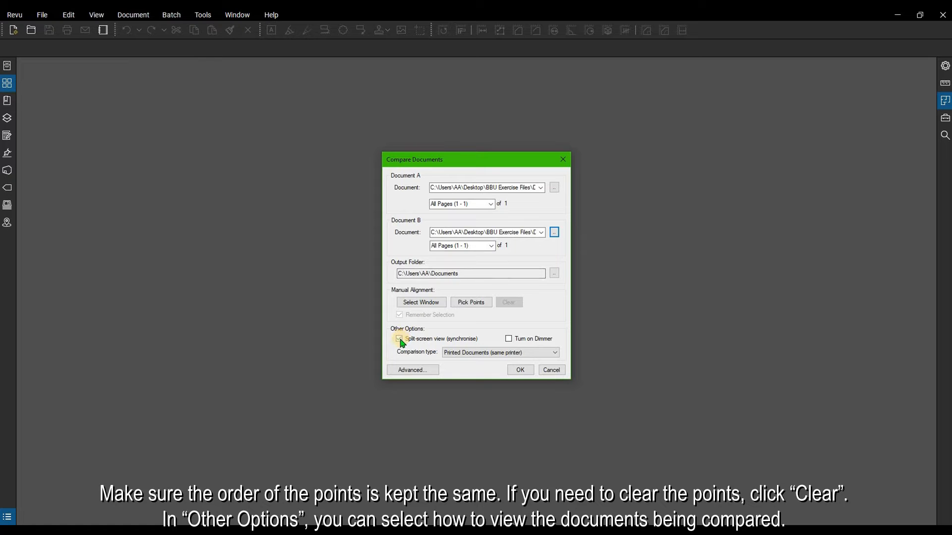
left_click(399, 339)
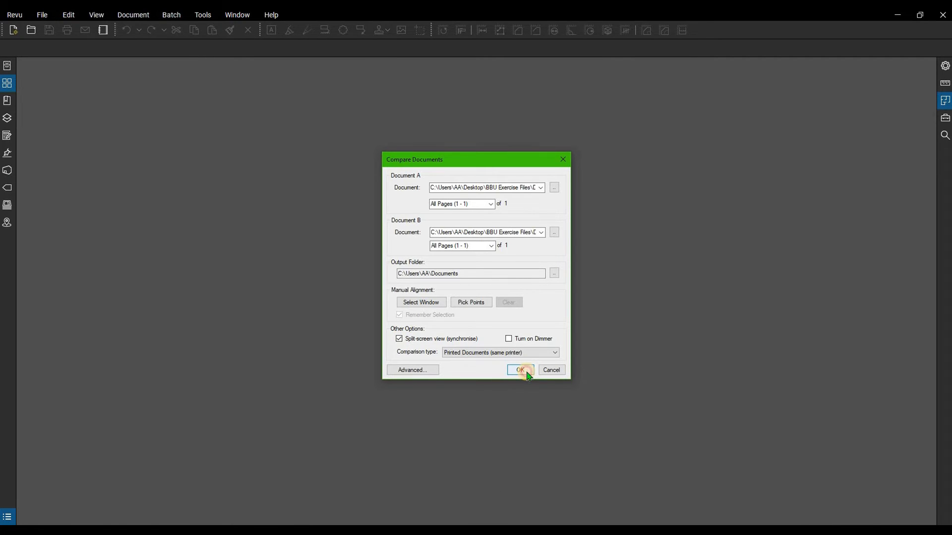
left_click(520, 370)
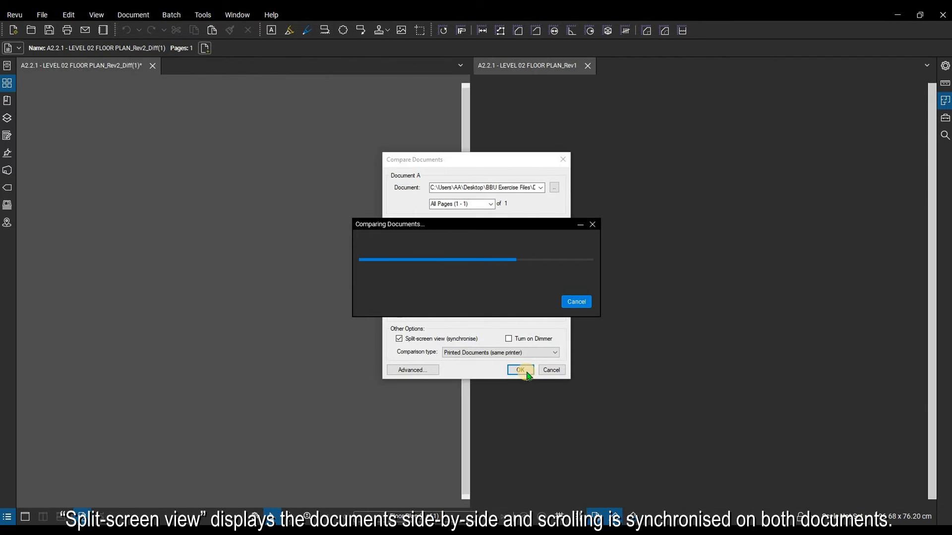
Let the comparison finish and scroll the split view over the orange cloud markups on the meeting rooms
left_click(520, 370)
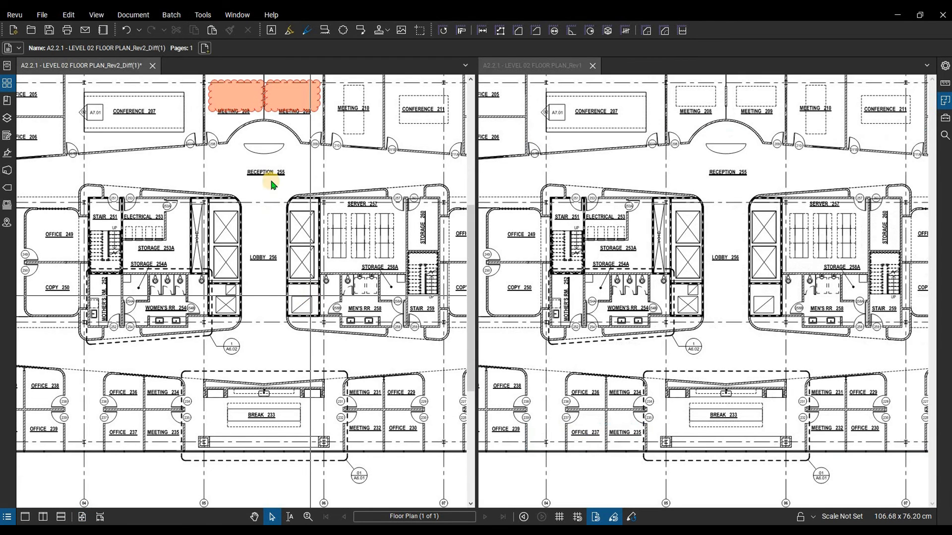
scroll("down", 3)
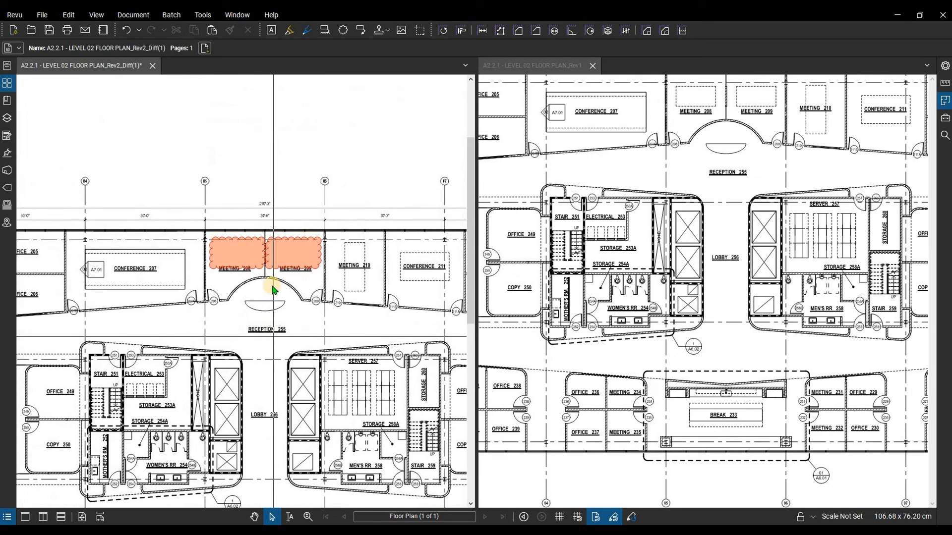